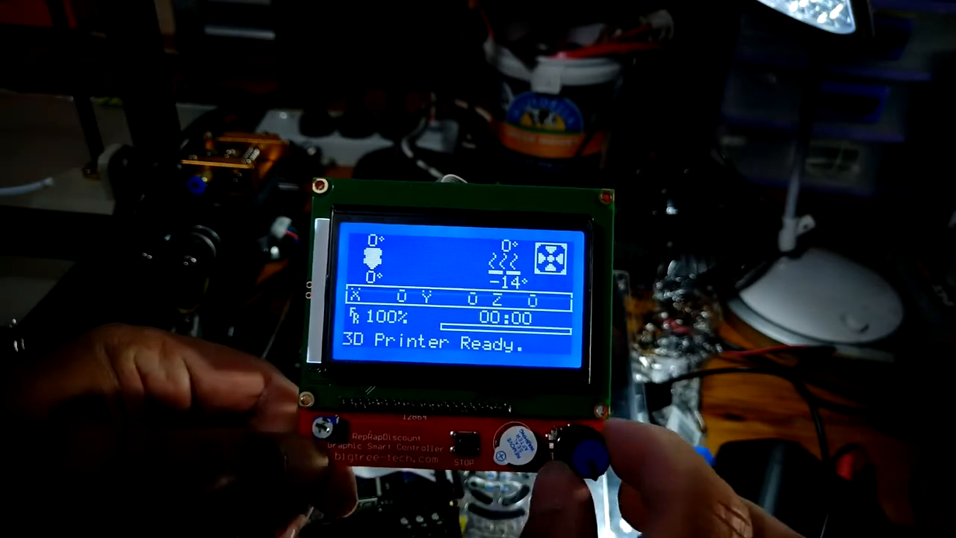
# Enter the main menu listing Info screen, Prepare, Control and No SD card
pyautogui.click(571, 445)
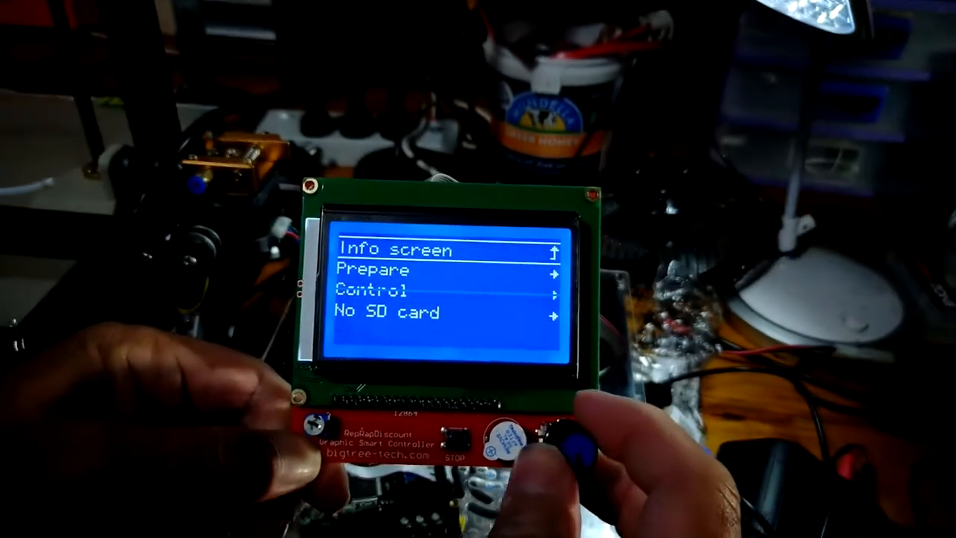